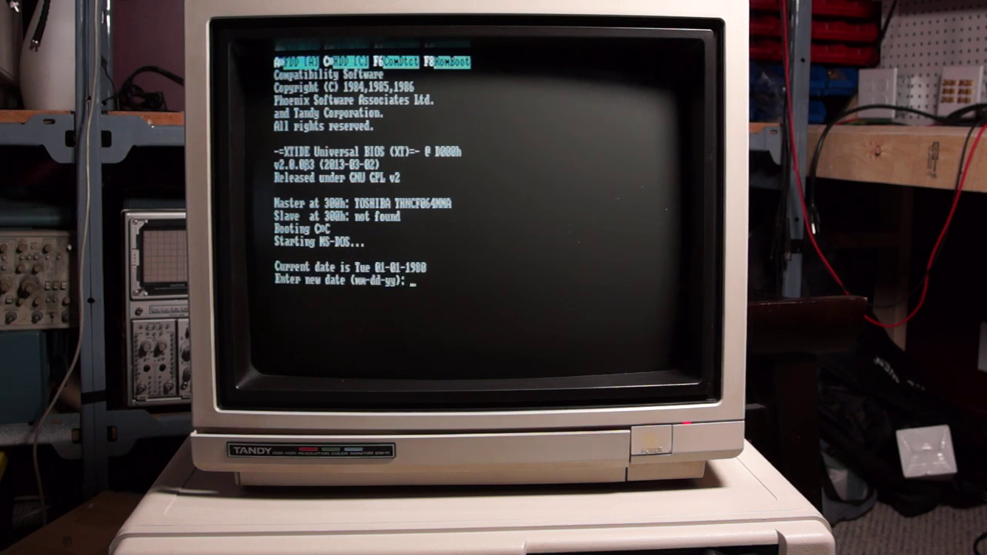
Accept the current date at the MS-DOS date prompt without changing it.
key("enter")
type("cd procom")
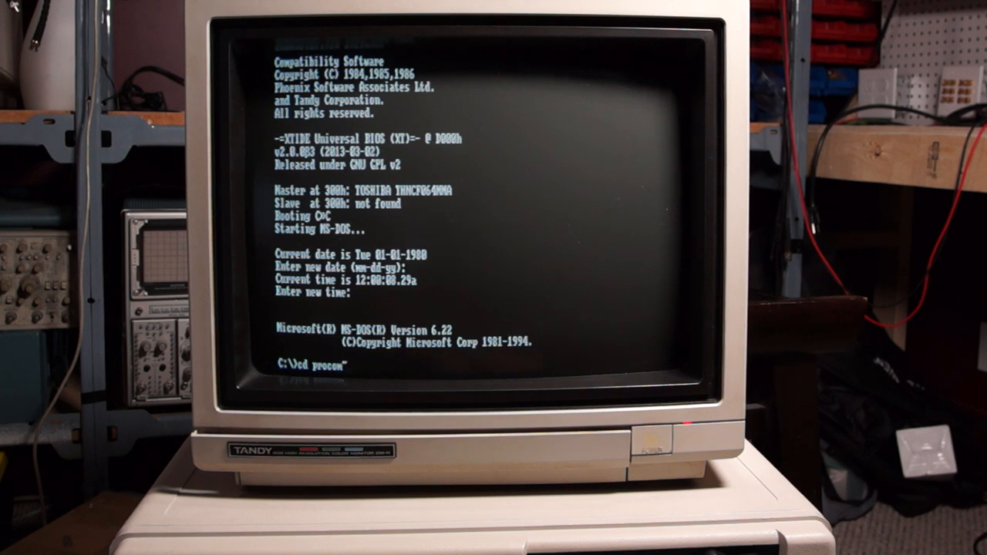
Run 'cd procom' and enter the Procomm launch command to reach the NitrOS-9 shell.
type("1")
key("enter")
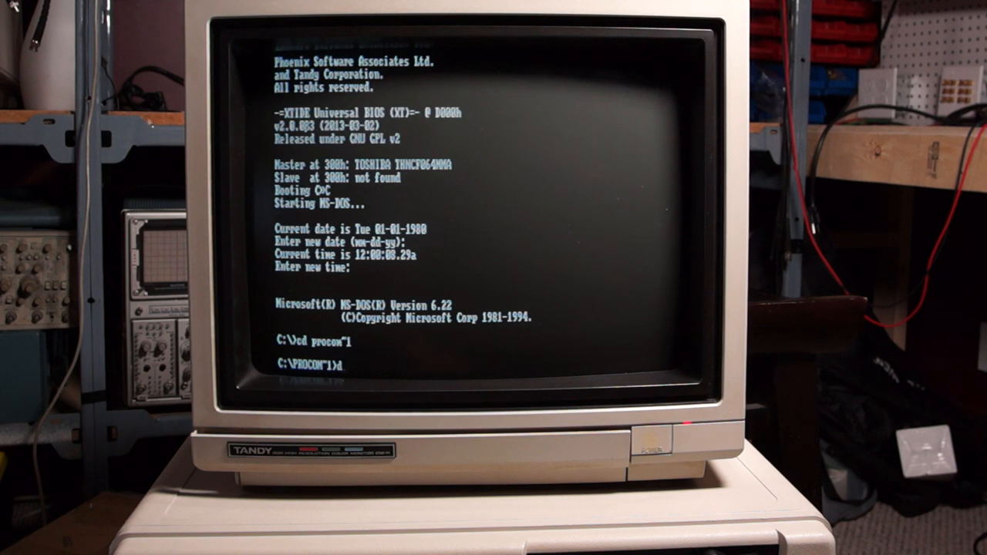
type("p")
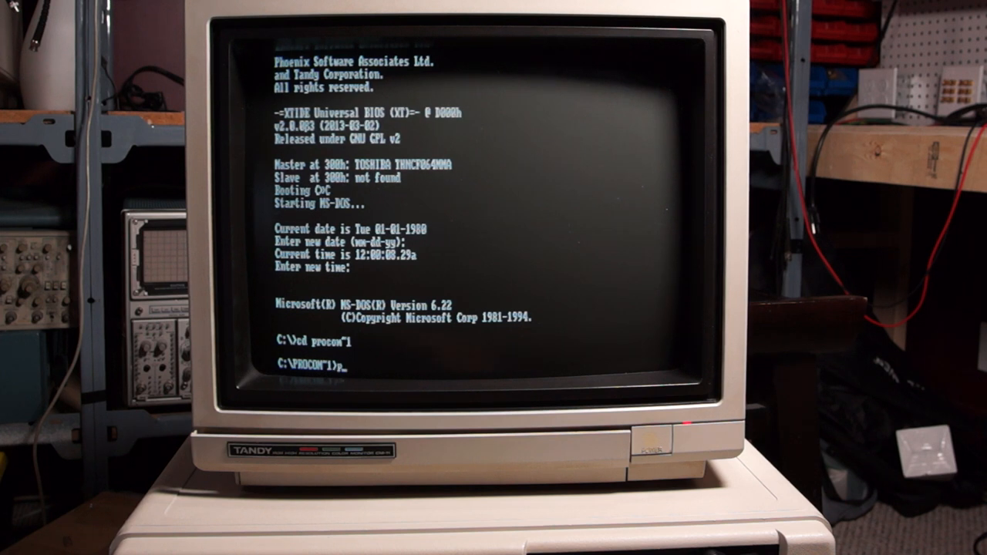
type("pro")
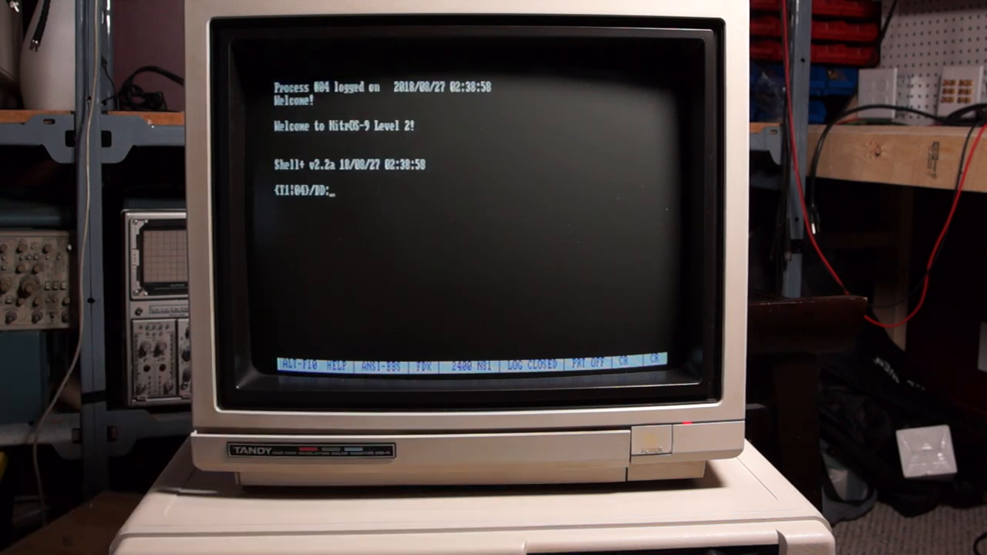
Run 'ls' at the NitrOS-9 prompt to show the root directory listing.
type("ls")
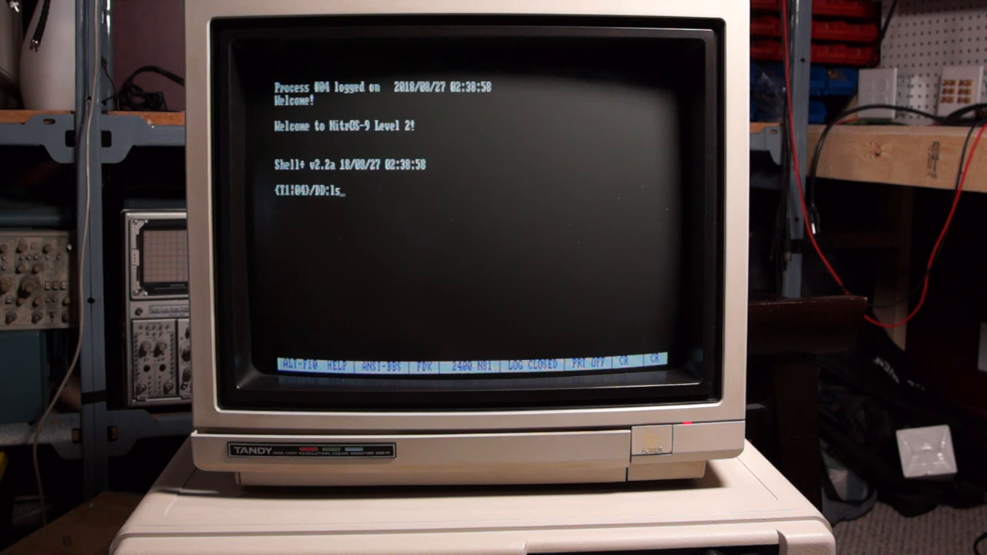
key("Return")
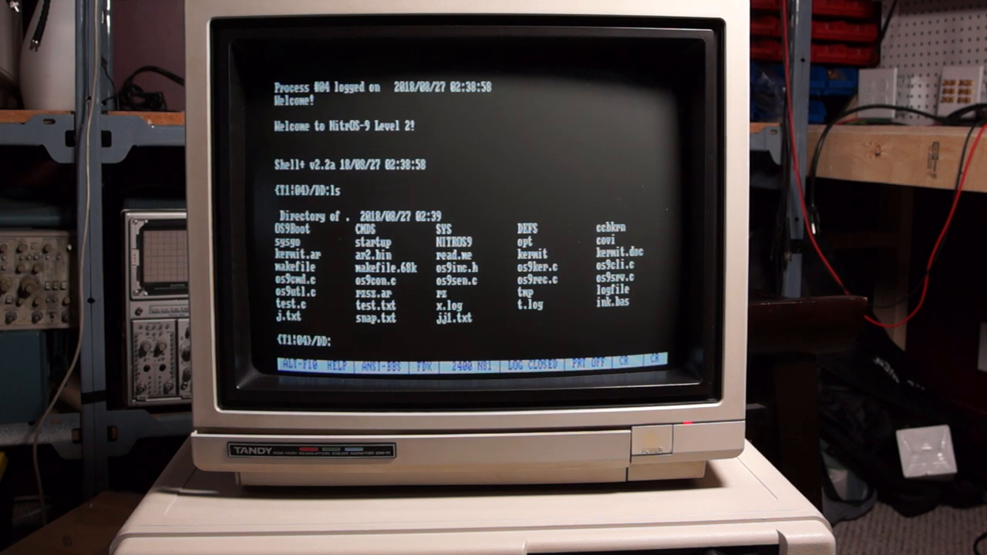
type("c")
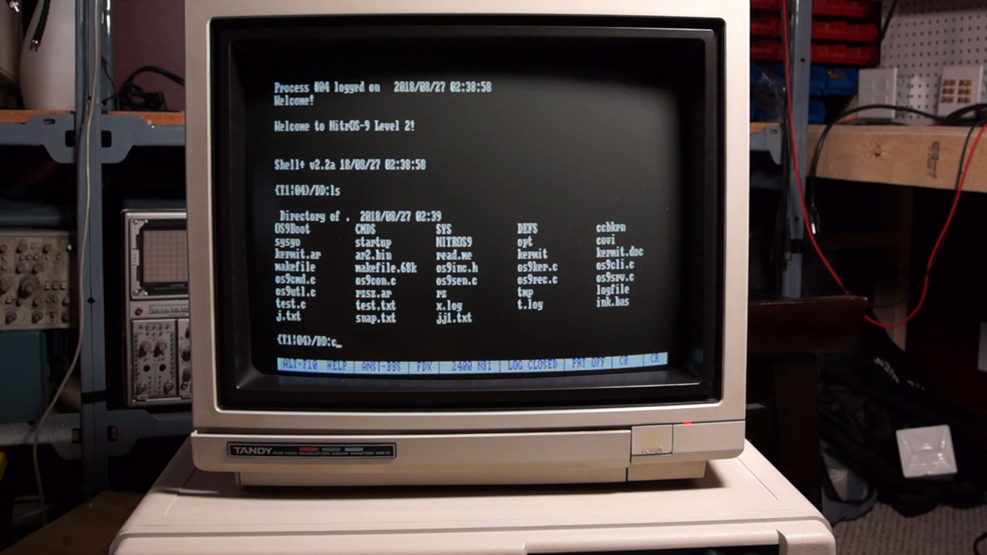